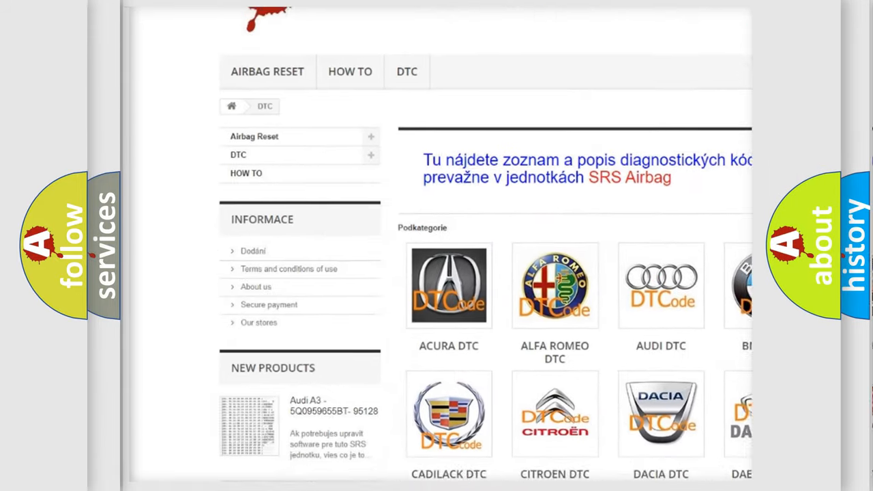
scroll(down, 3)
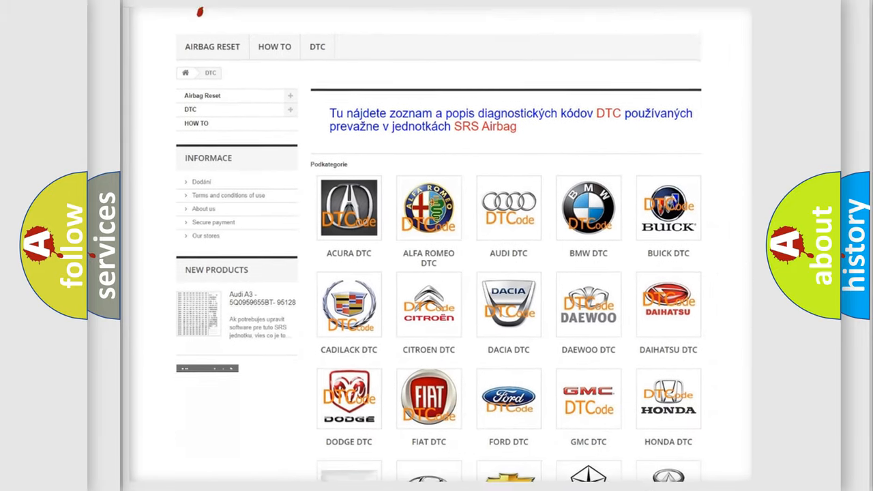
scroll(down, 3)
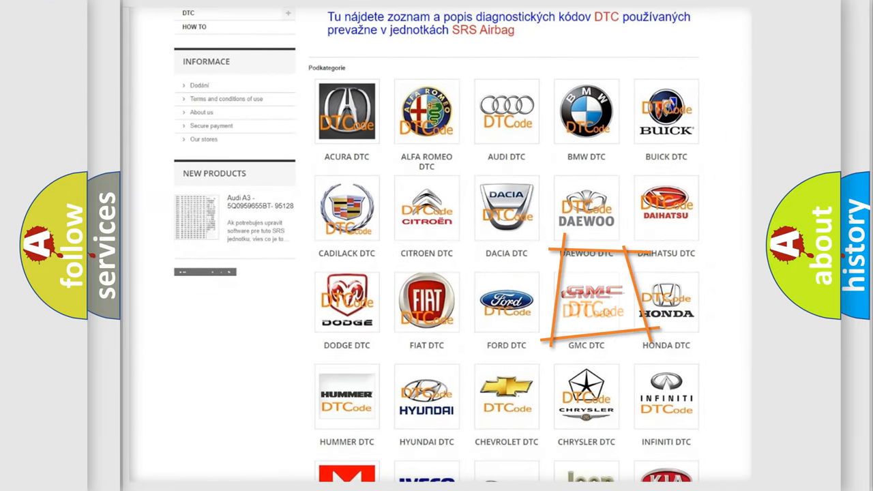